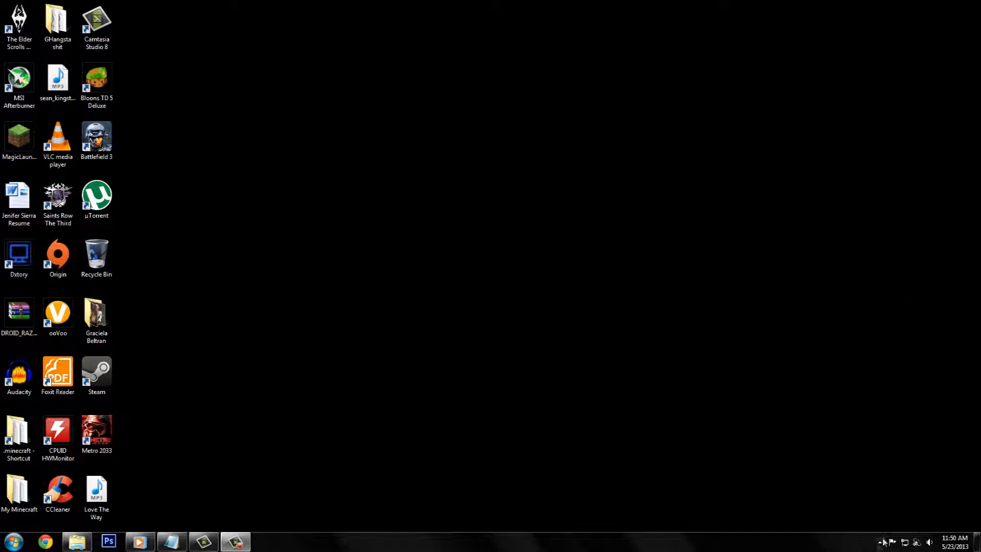
Select the Steam shortcut icon among the desktop icons.
click(880, 541)
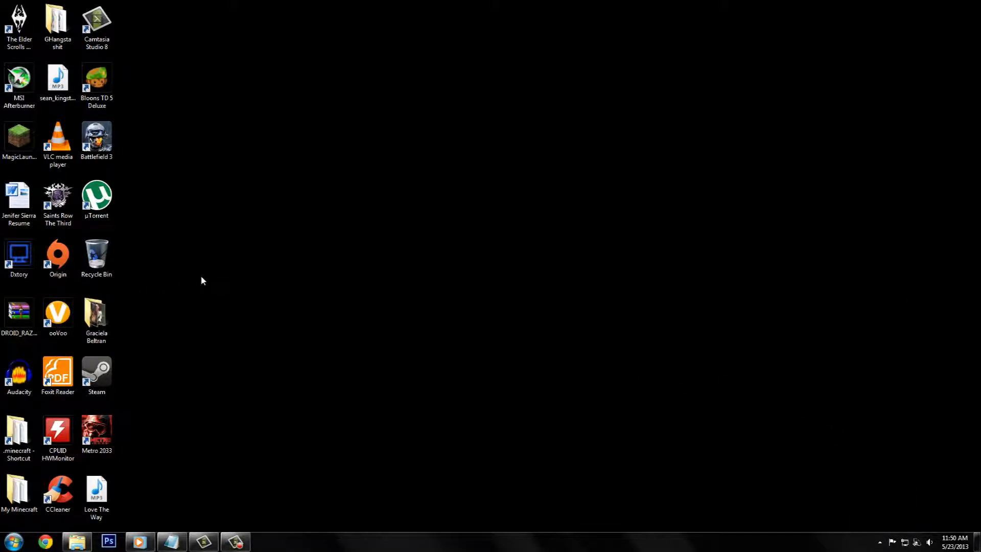
click(97, 372)
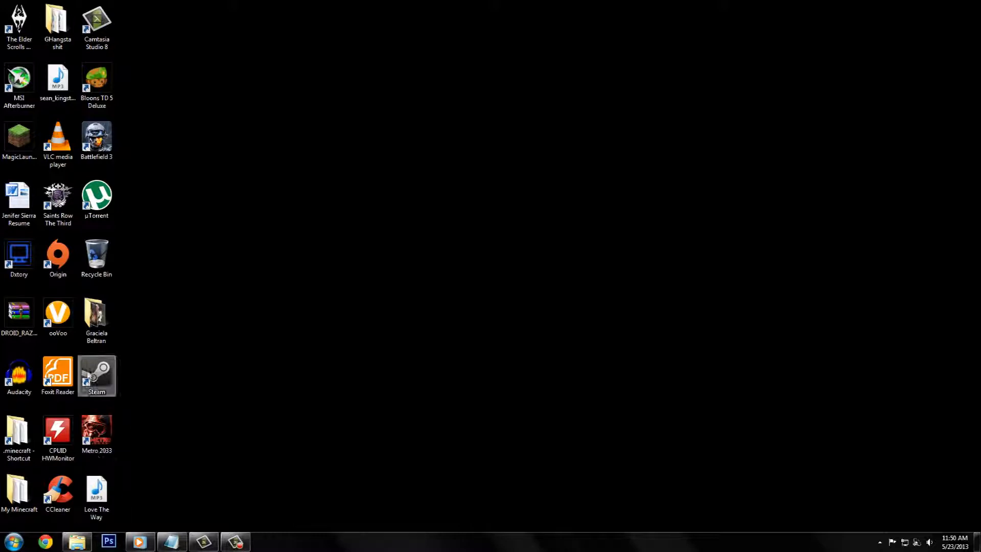
Delete the Steam desktop shortcut and confirm sending it to the Recycle Bin.
right_click(96, 375)
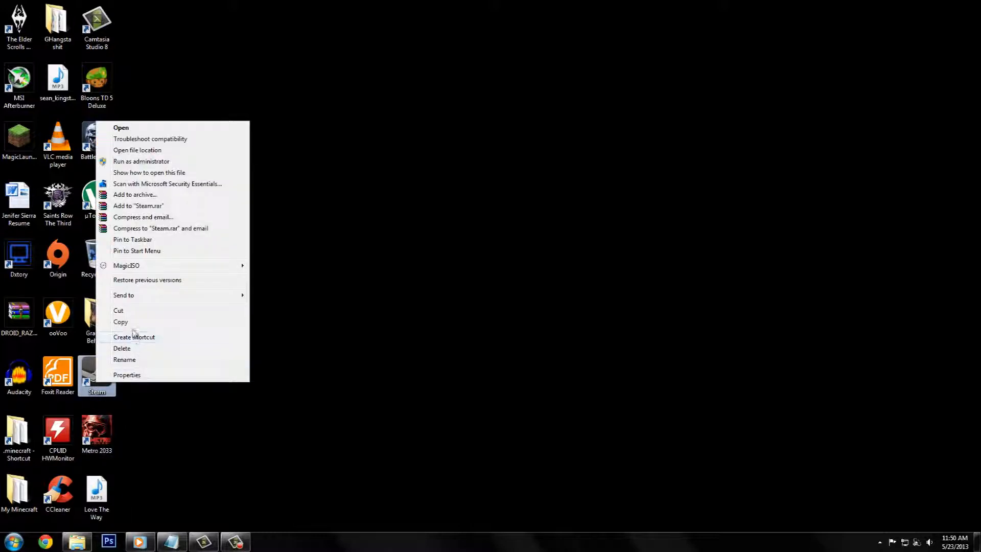
click(121, 348)
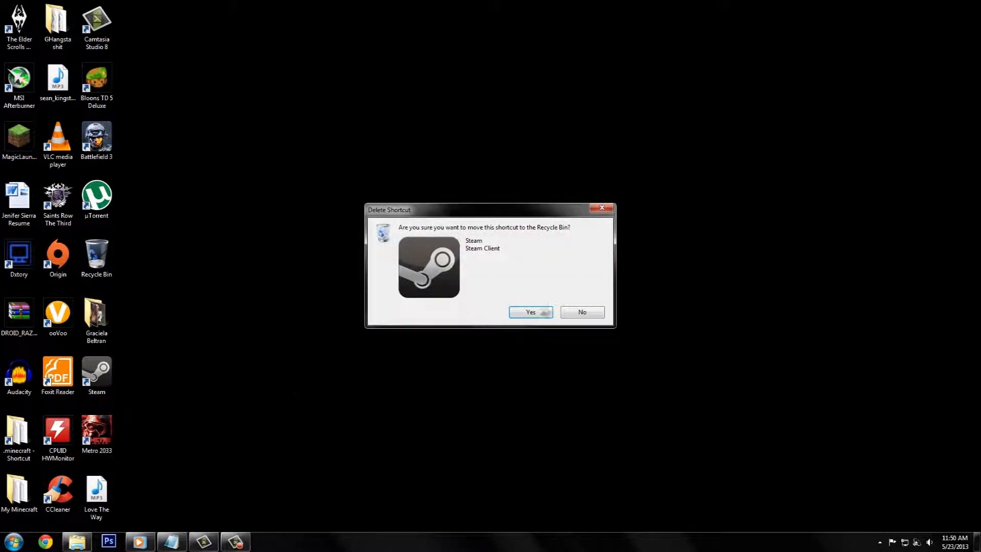
click(530, 311)
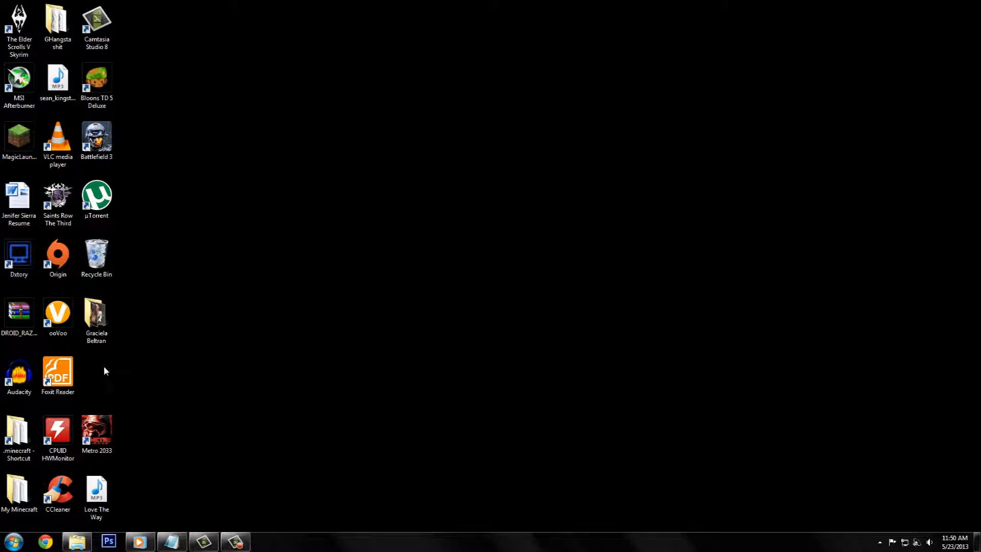
mouse_move(115, 374)
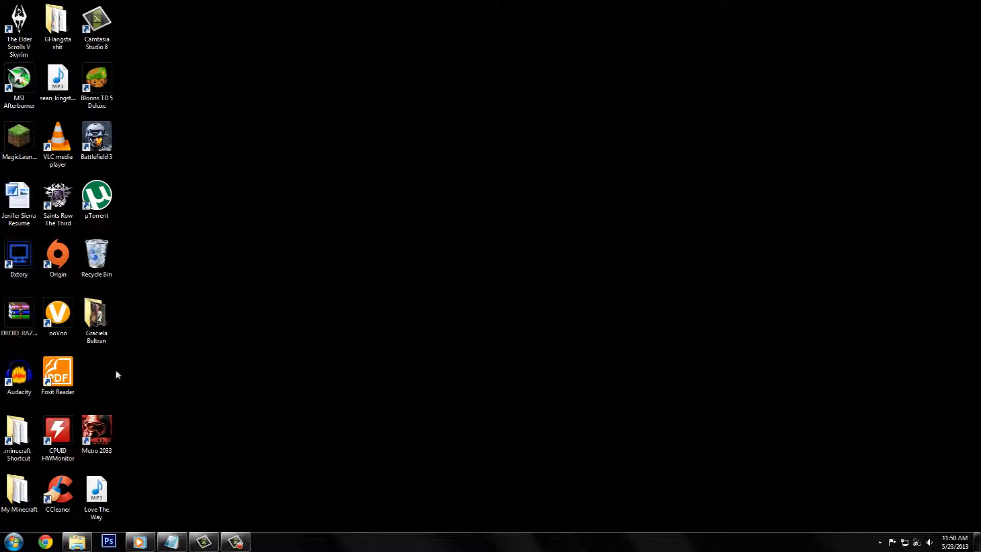
click(57, 430)
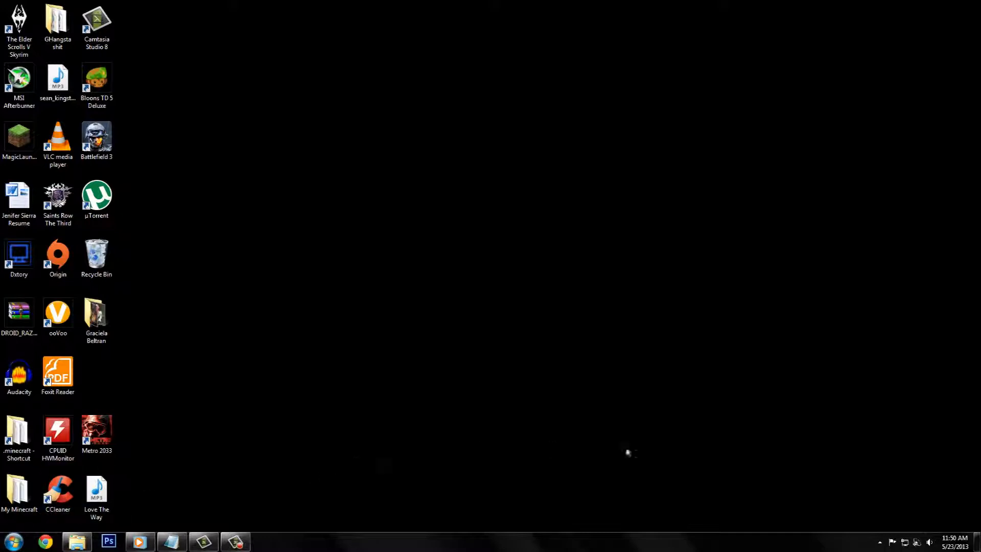
mouse_move(232, 383)
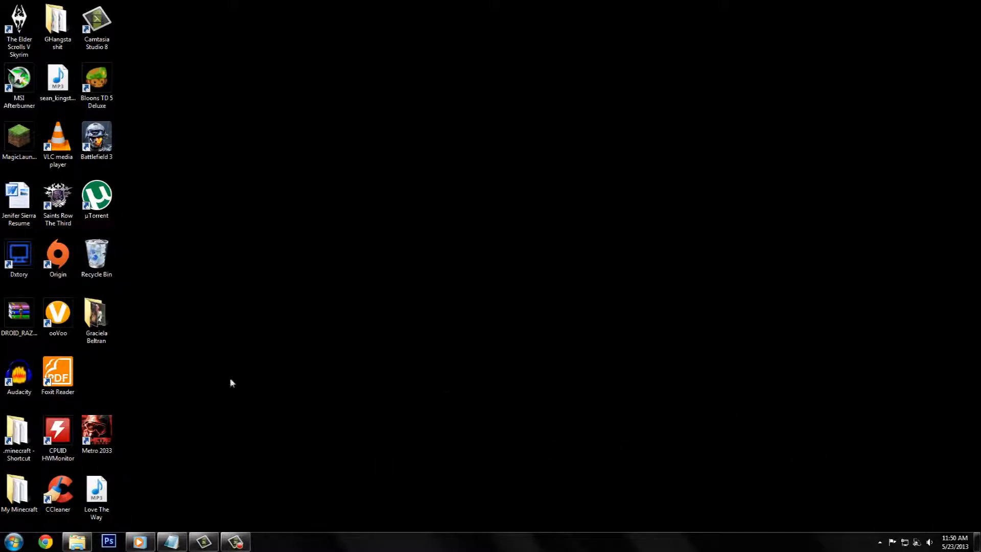
click(19, 490)
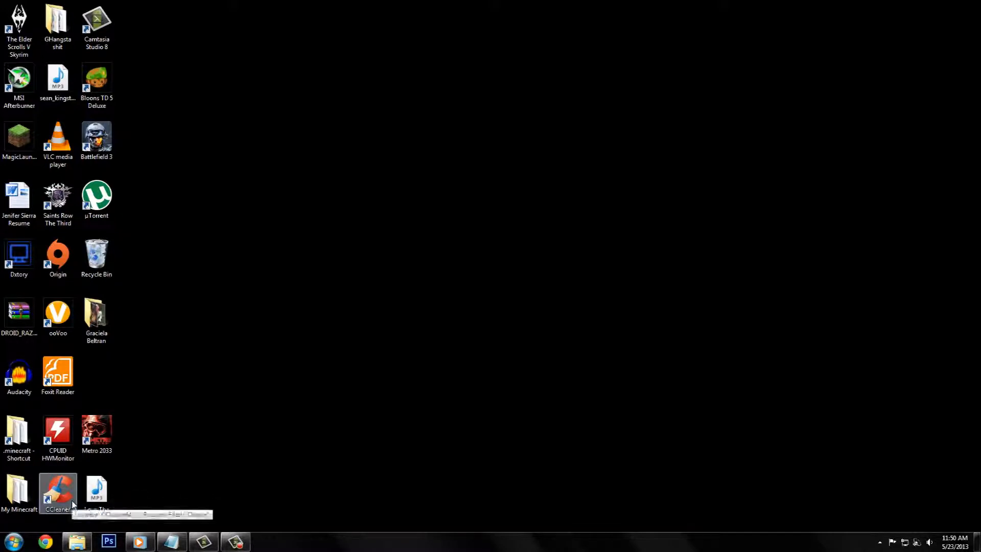
mouse_move(58, 493)
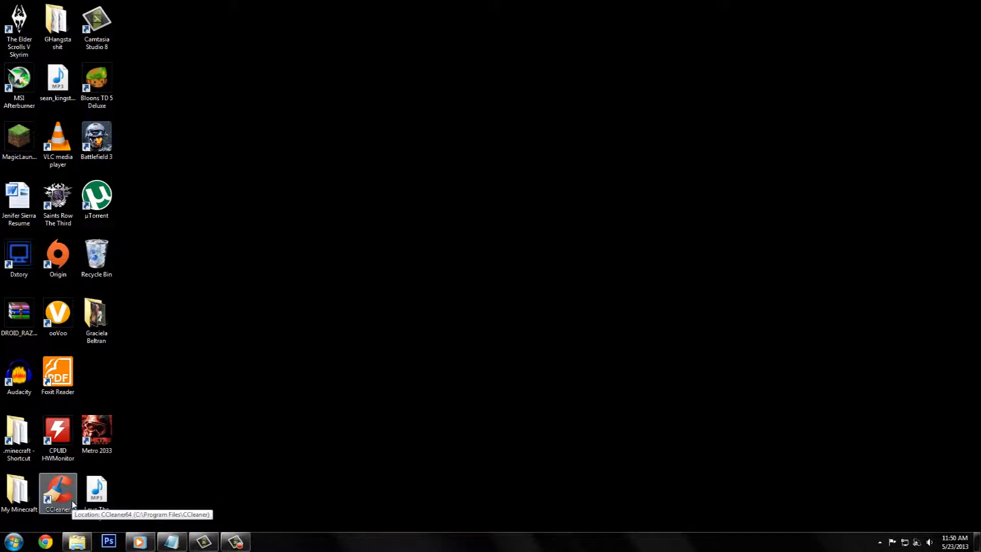
click(10, 540)
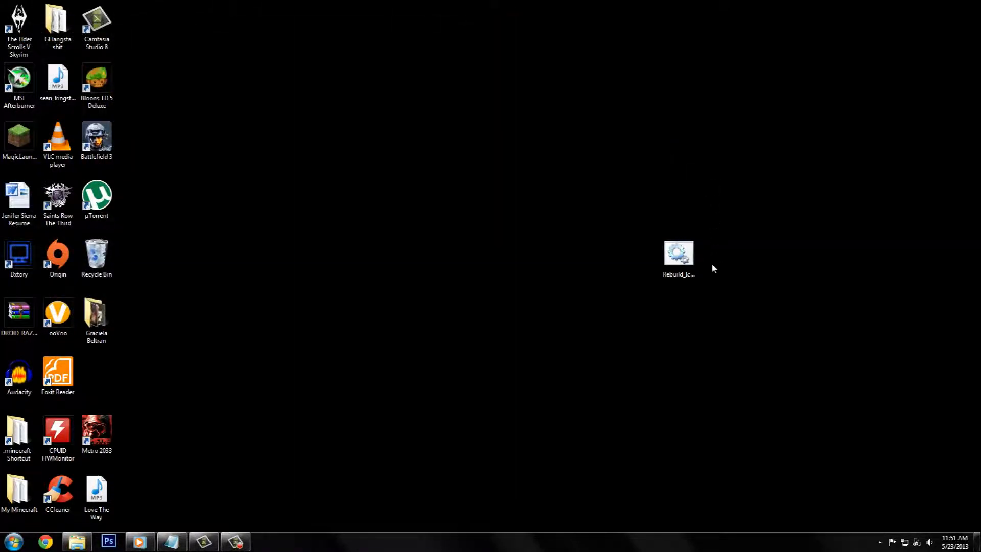
Launch the Rebuild_Icon_Cache batch file from the desktop, opening its command window.
click(678, 253)
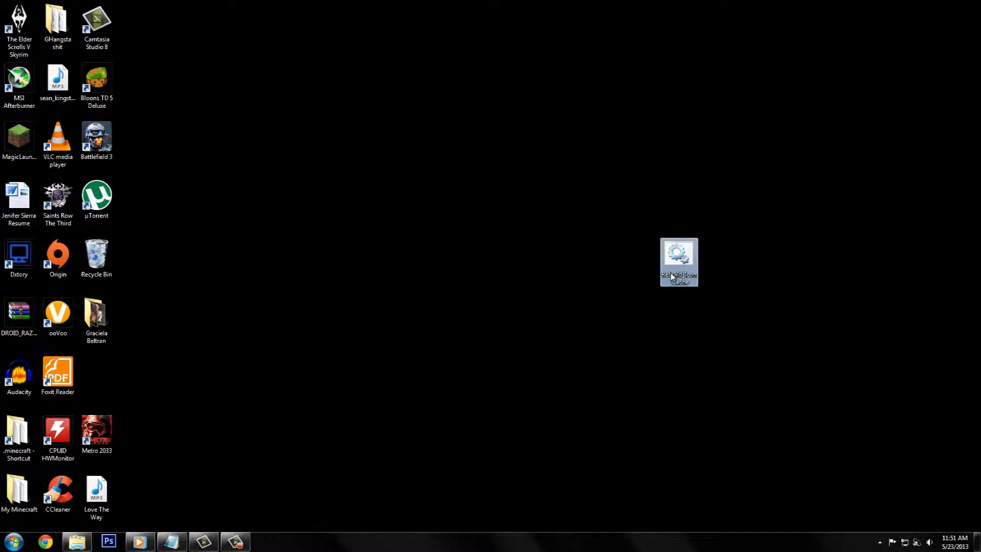
double_click(678, 258)
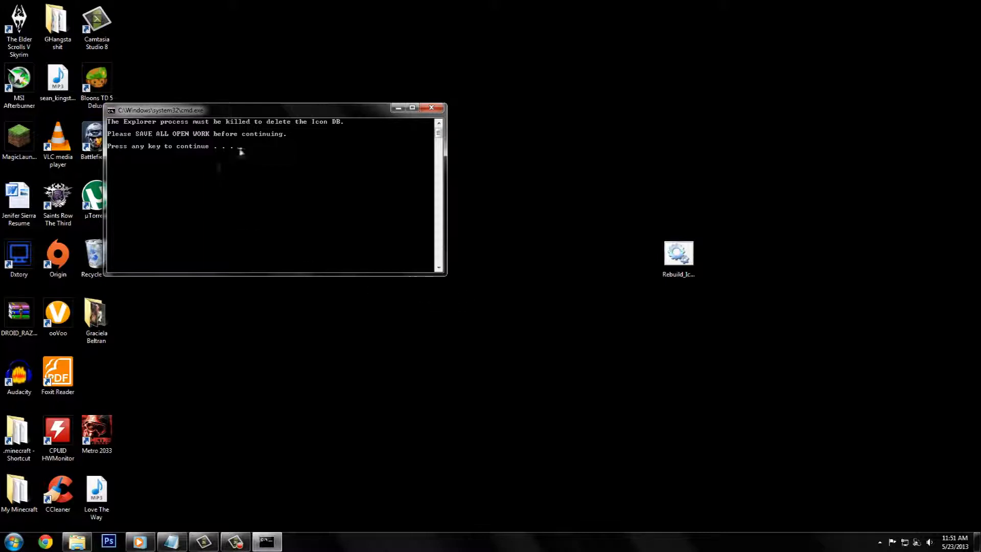
mouse_move(344, 154)
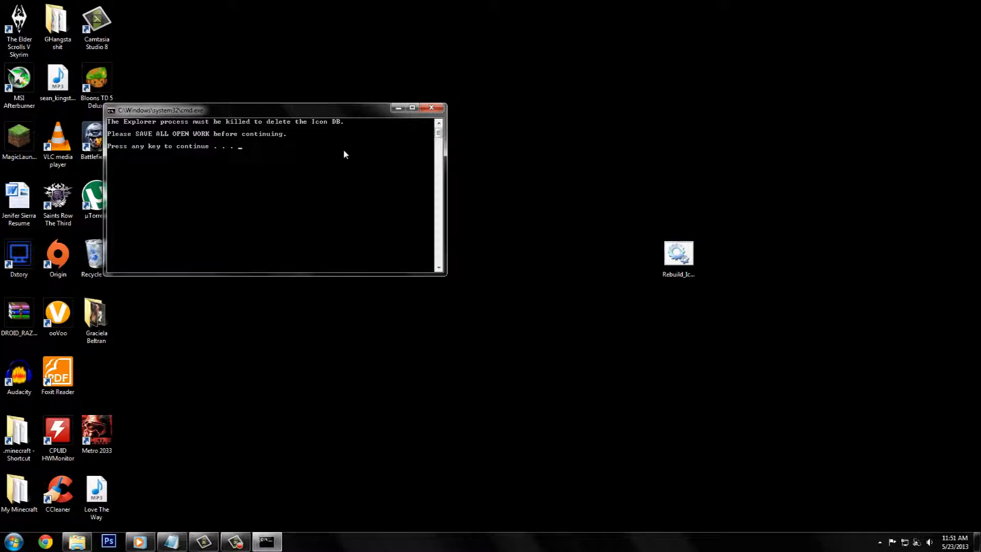